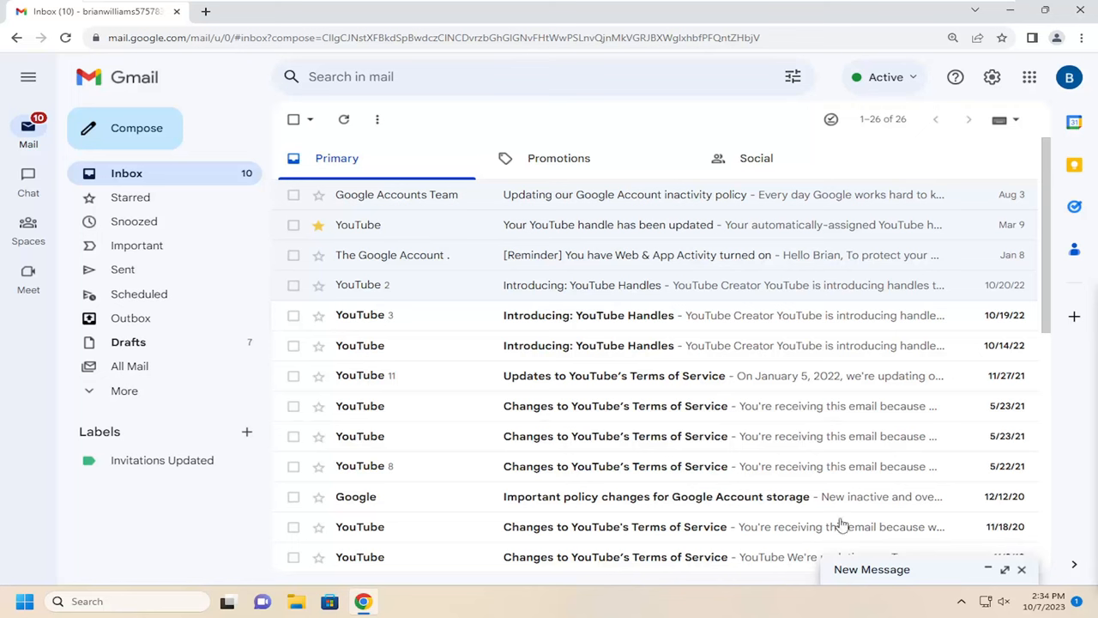
mouse_move(912, 569)
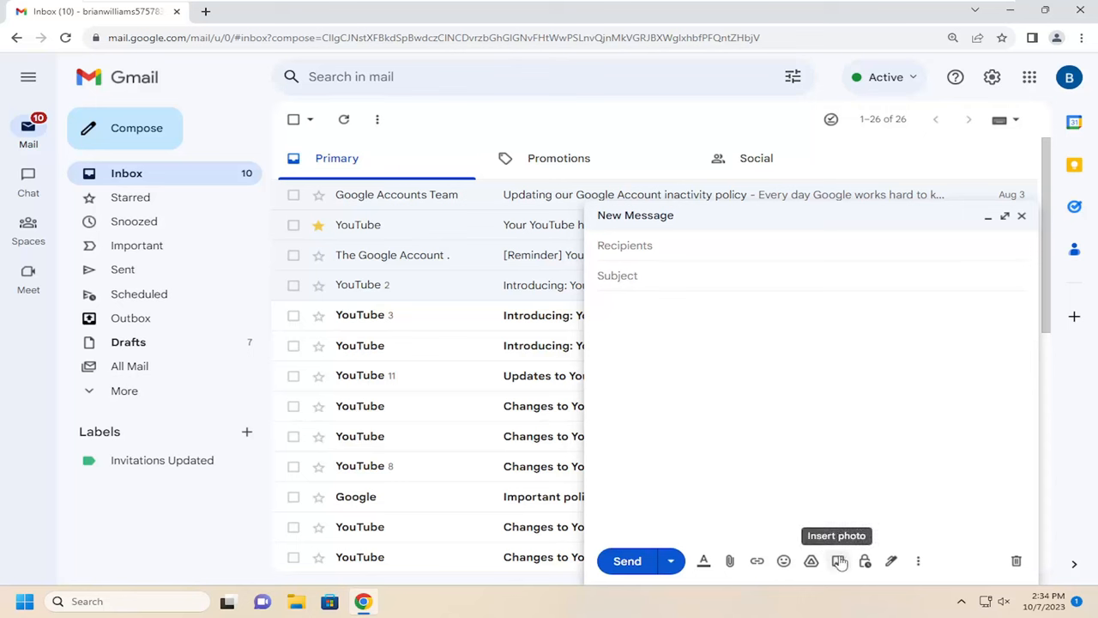
Open the Insert photo dialog, browse the stored Photos tab, then return to Upload
left_click(839, 561)
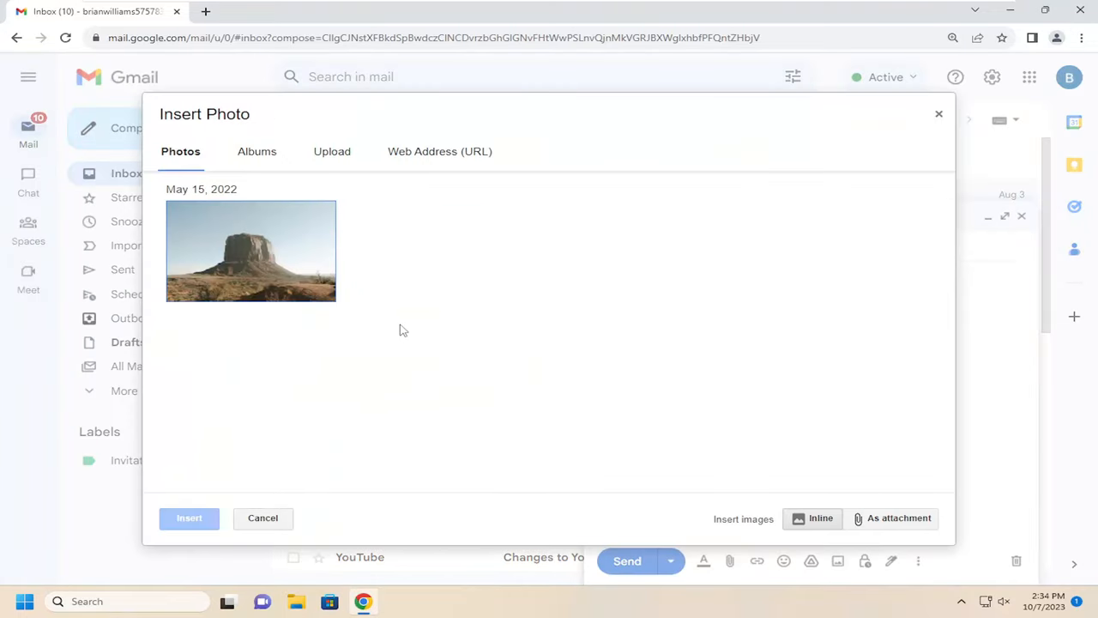
left_click(330, 151)
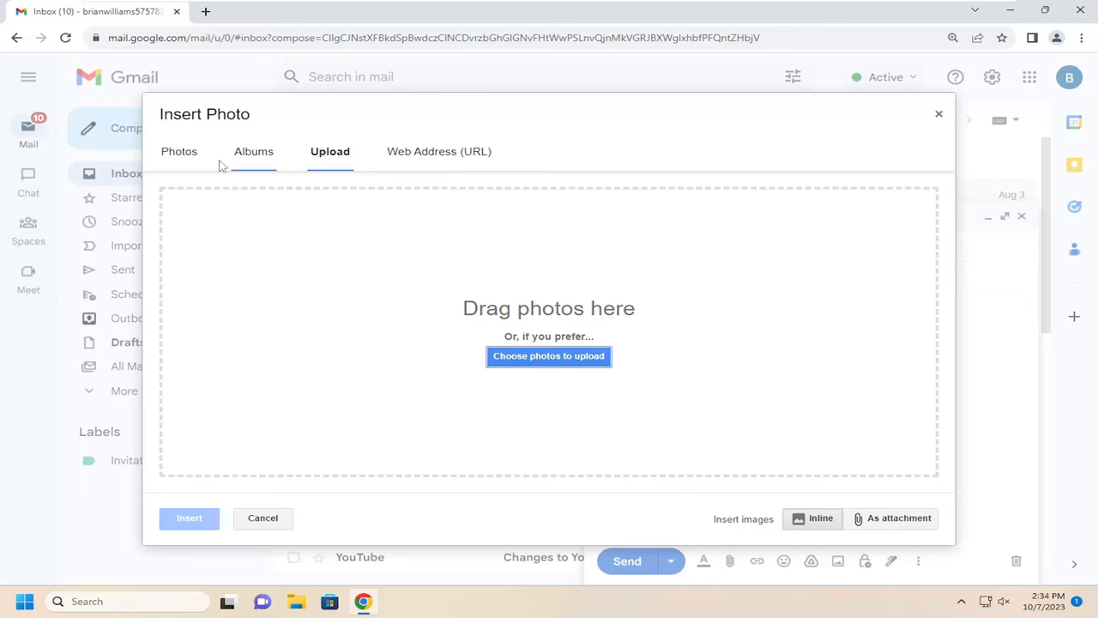
left_click(180, 151)
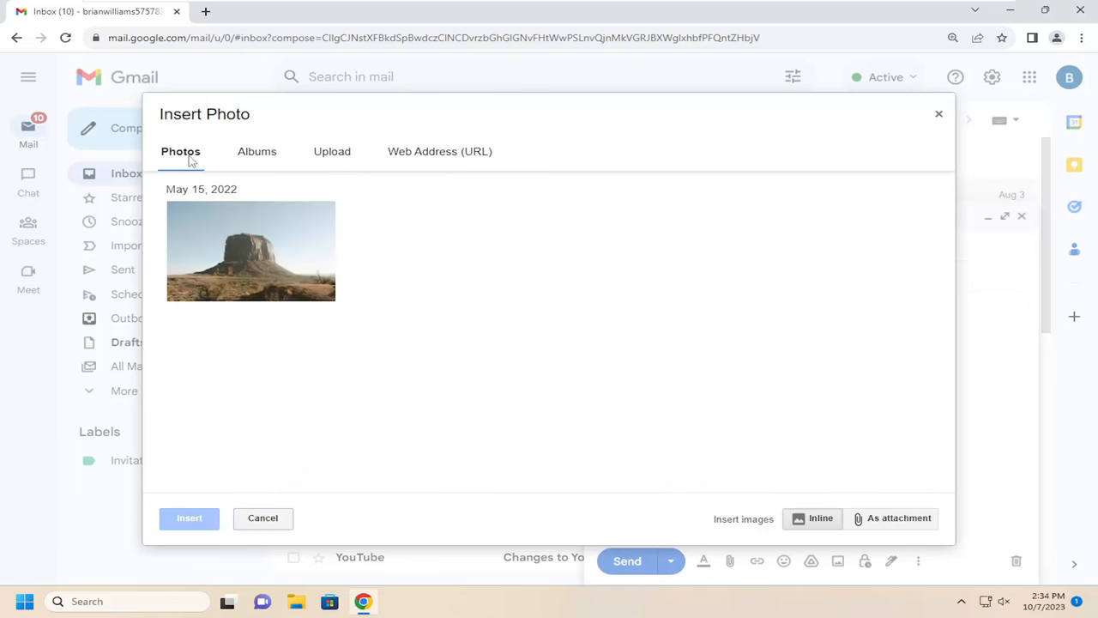
left_click(251, 250)
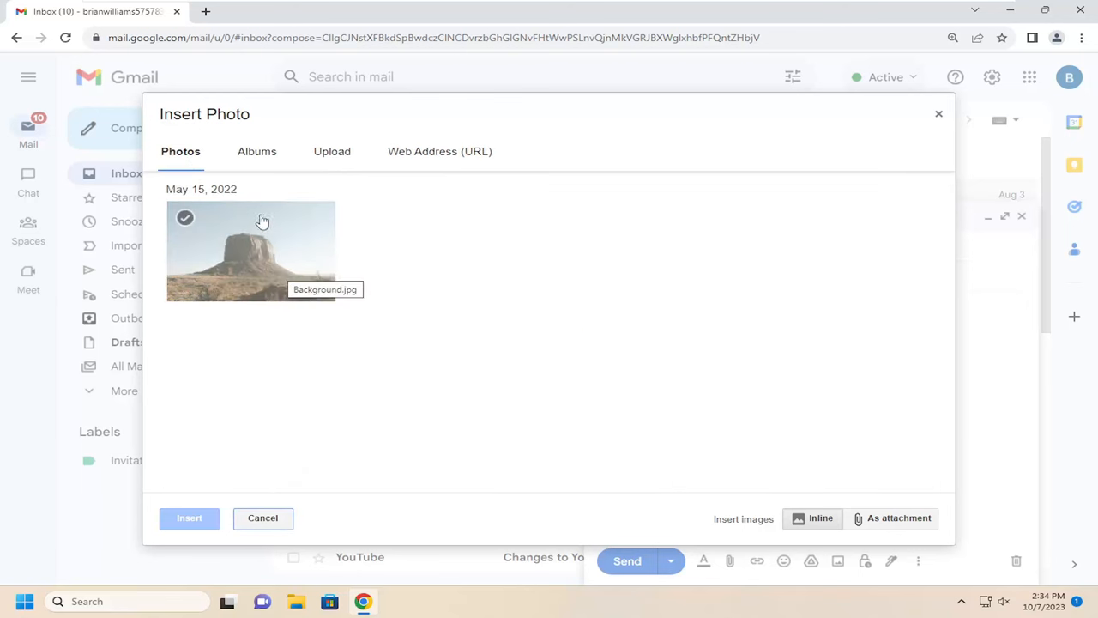
left_click(330, 151)
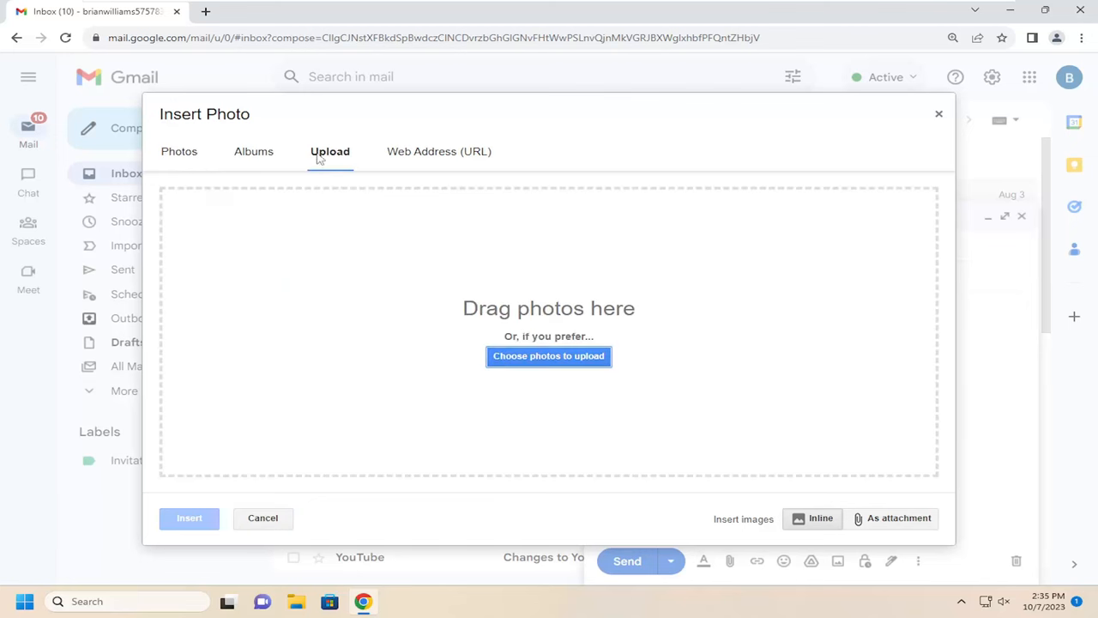
mouse_move(846, 536)
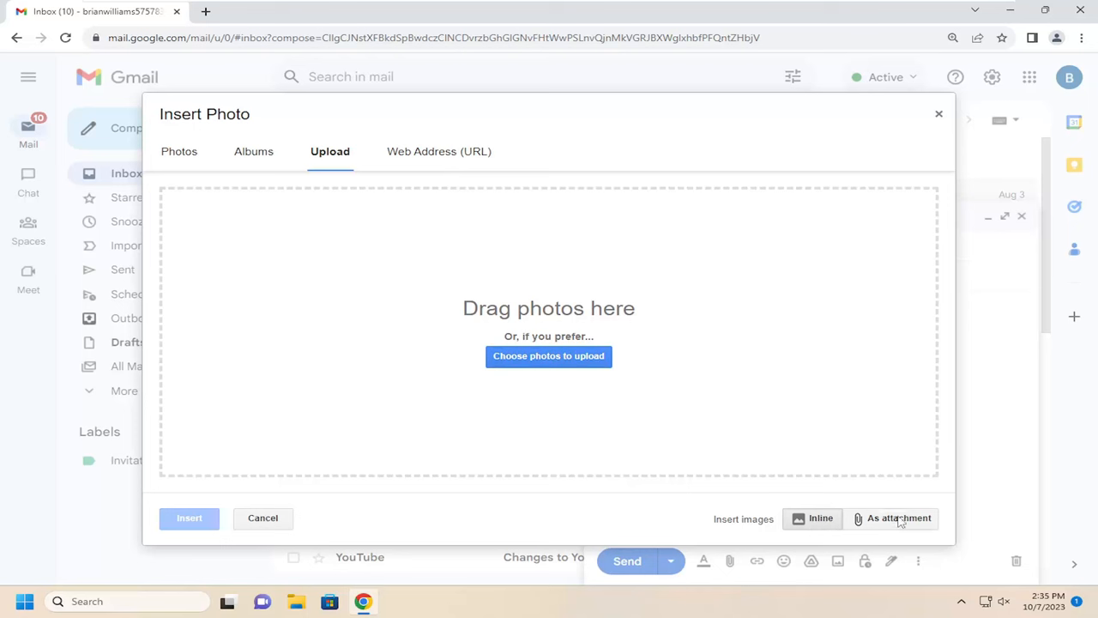
mouse_move(891, 509)
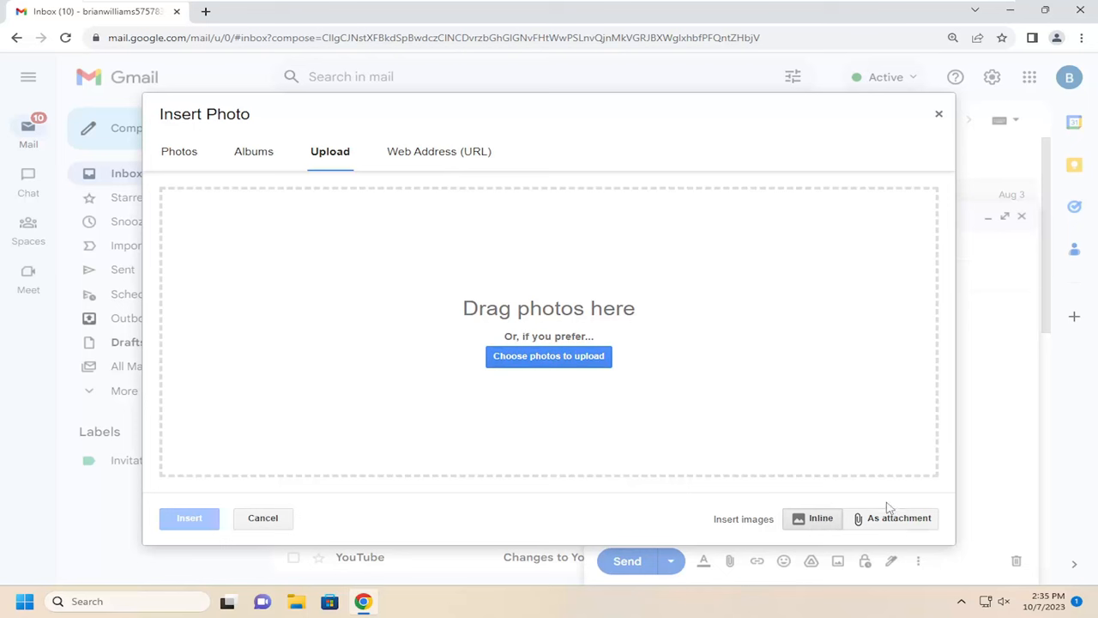
mouse_move(498, 273)
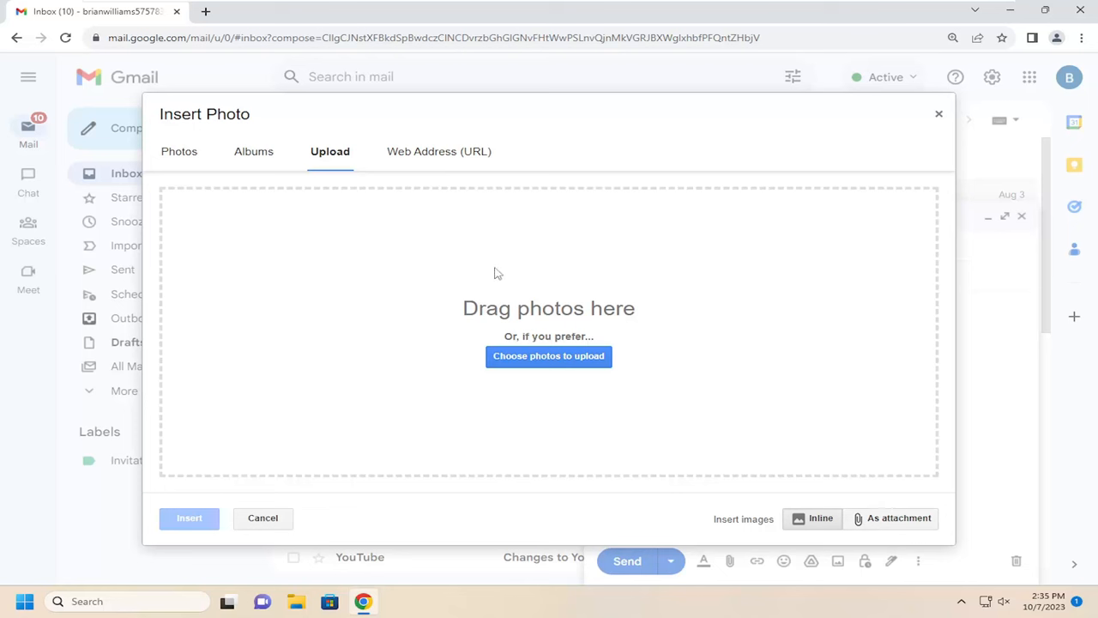
mouse_move(506, 336)
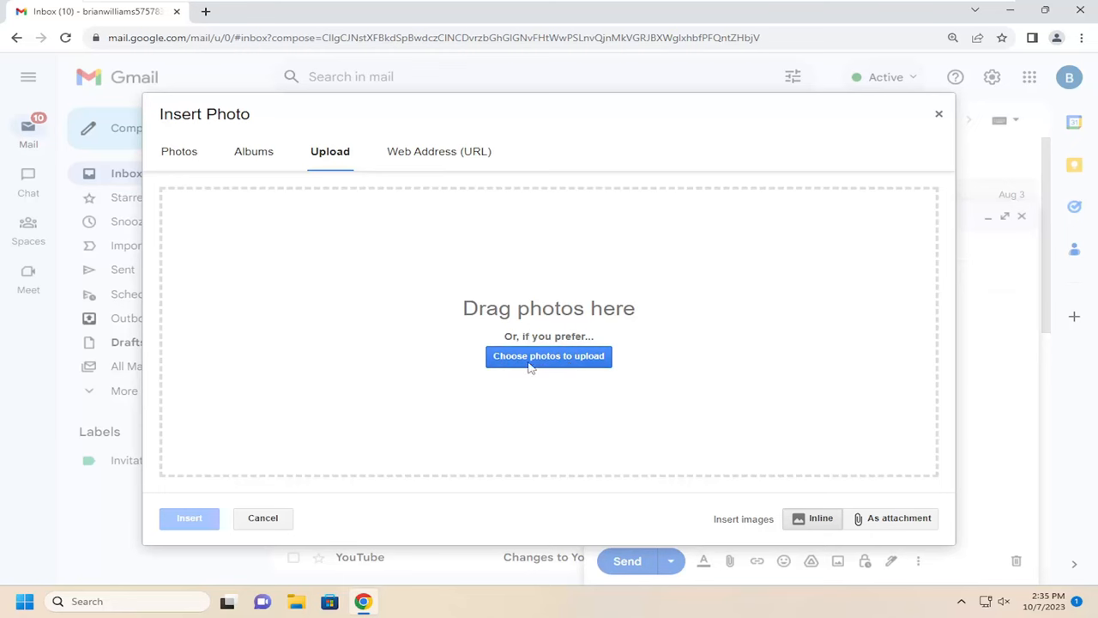
Choose the forest photo from the Desktop and start uploading it
left_click(548, 355)
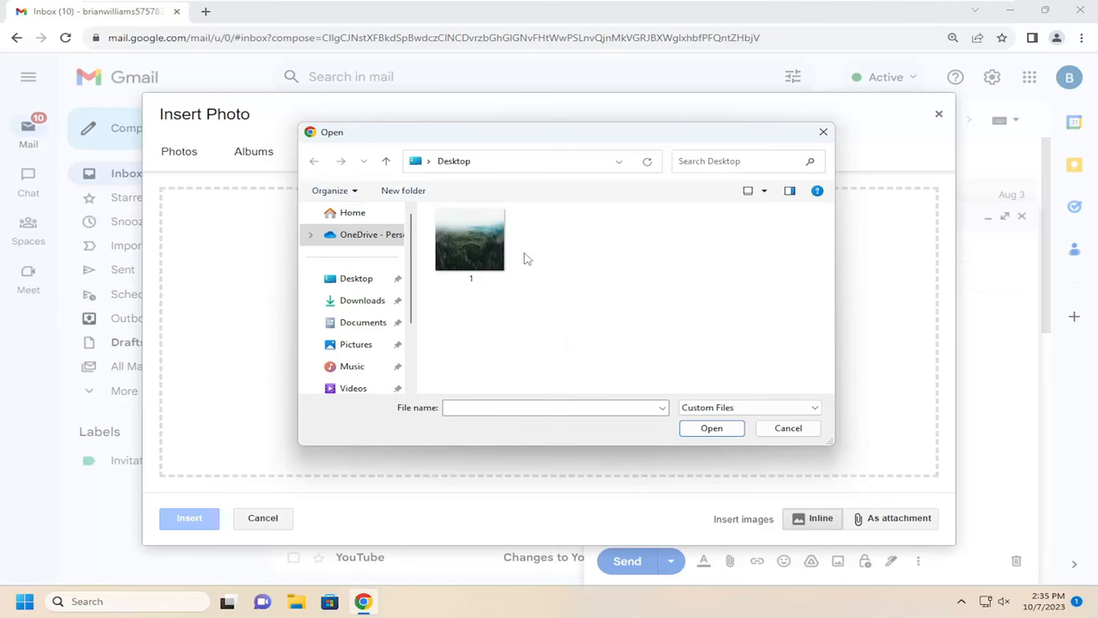
left_click(471, 240)
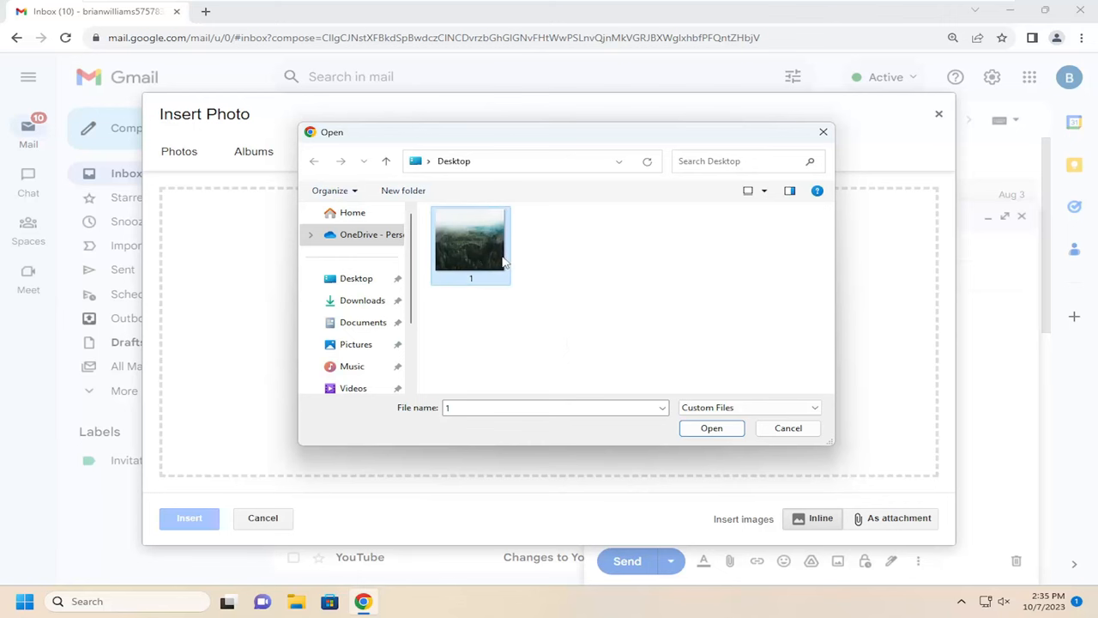
left_click(711, 427)
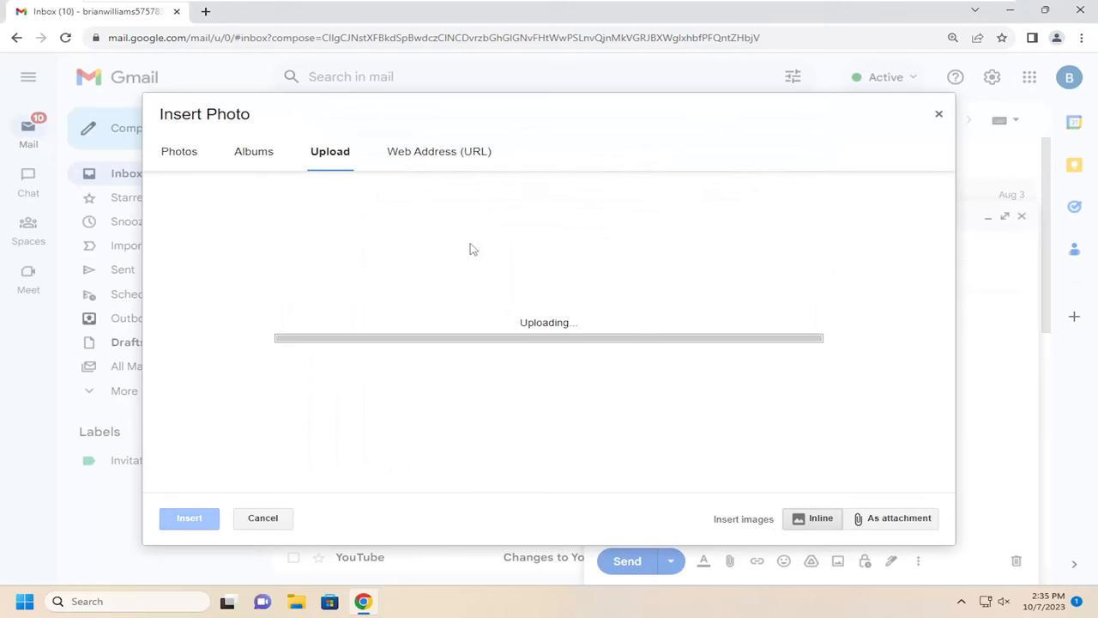
Let the forest photo finish inserting inline, then expand the draft to full-screen view
left_click(189, 517)
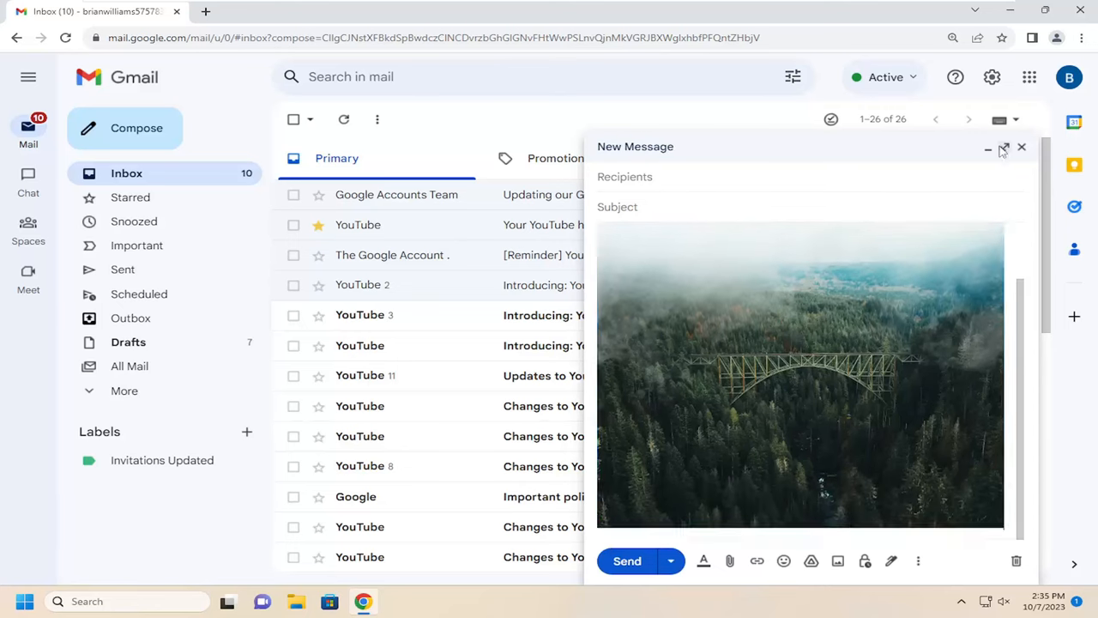
left_click(1004, 147)
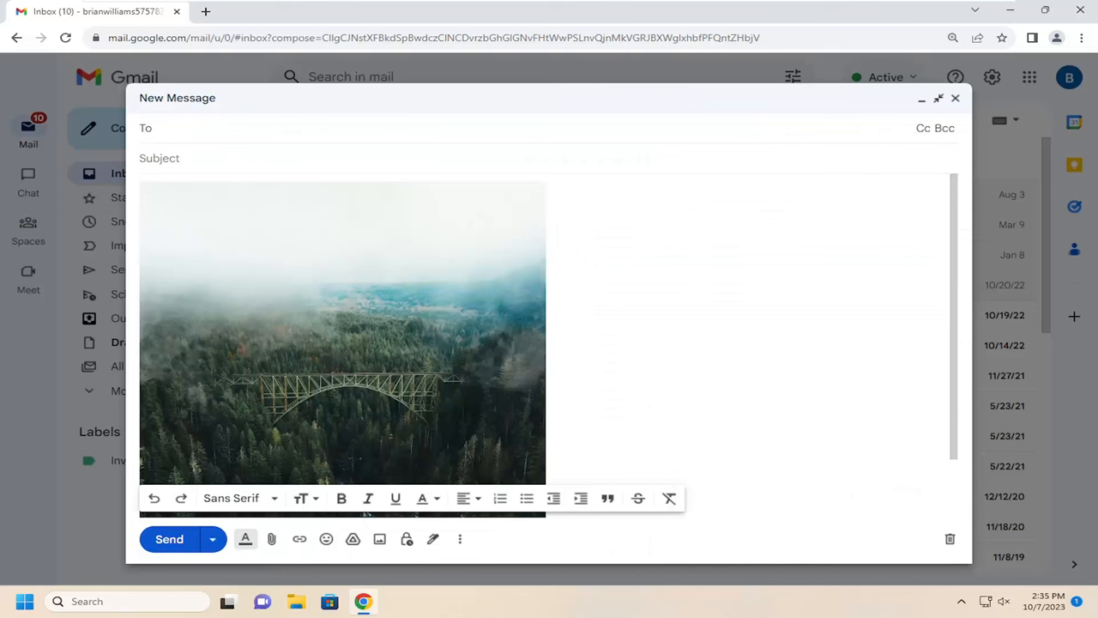